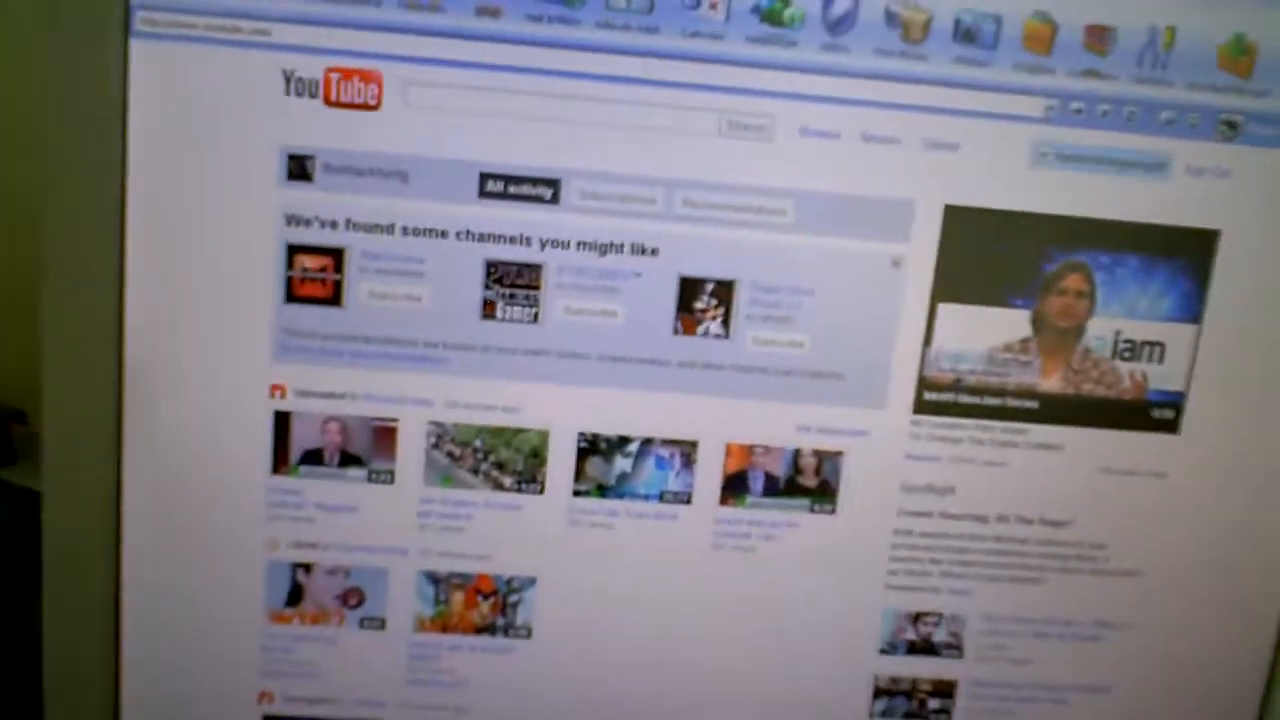
scroll(up, 3)
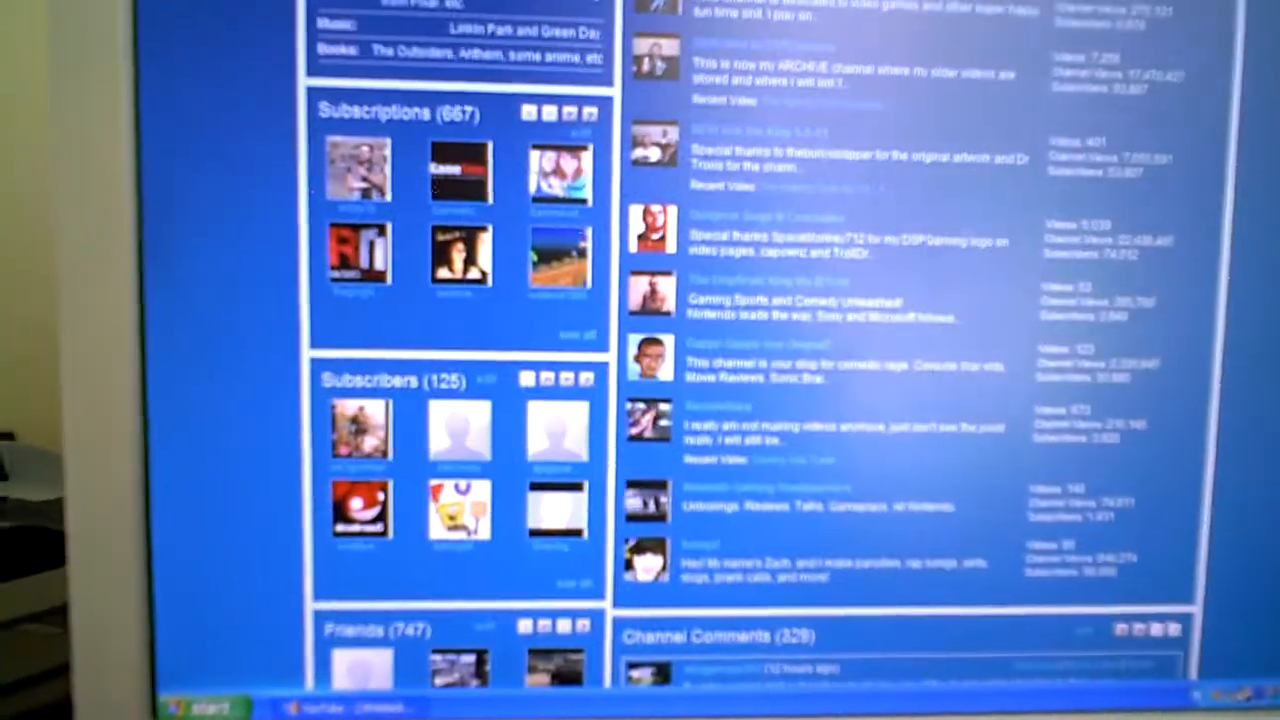
scroll(down, 3)
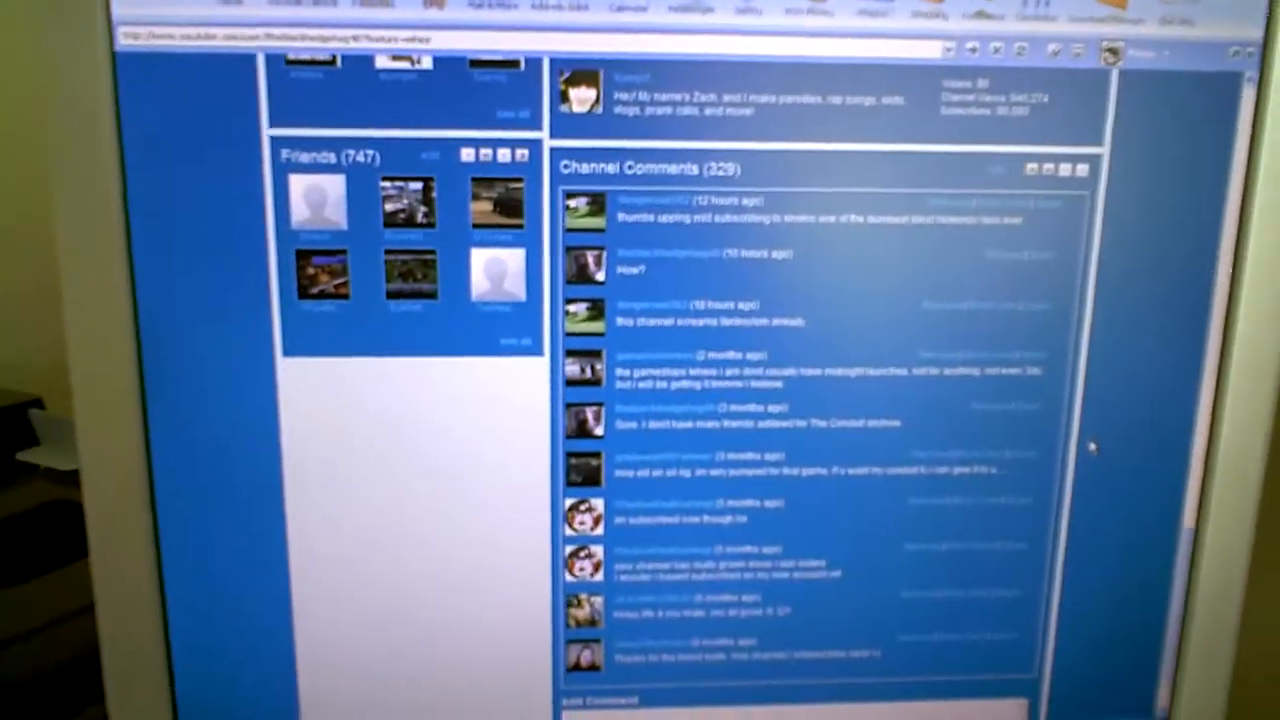
scroll(up, 3)
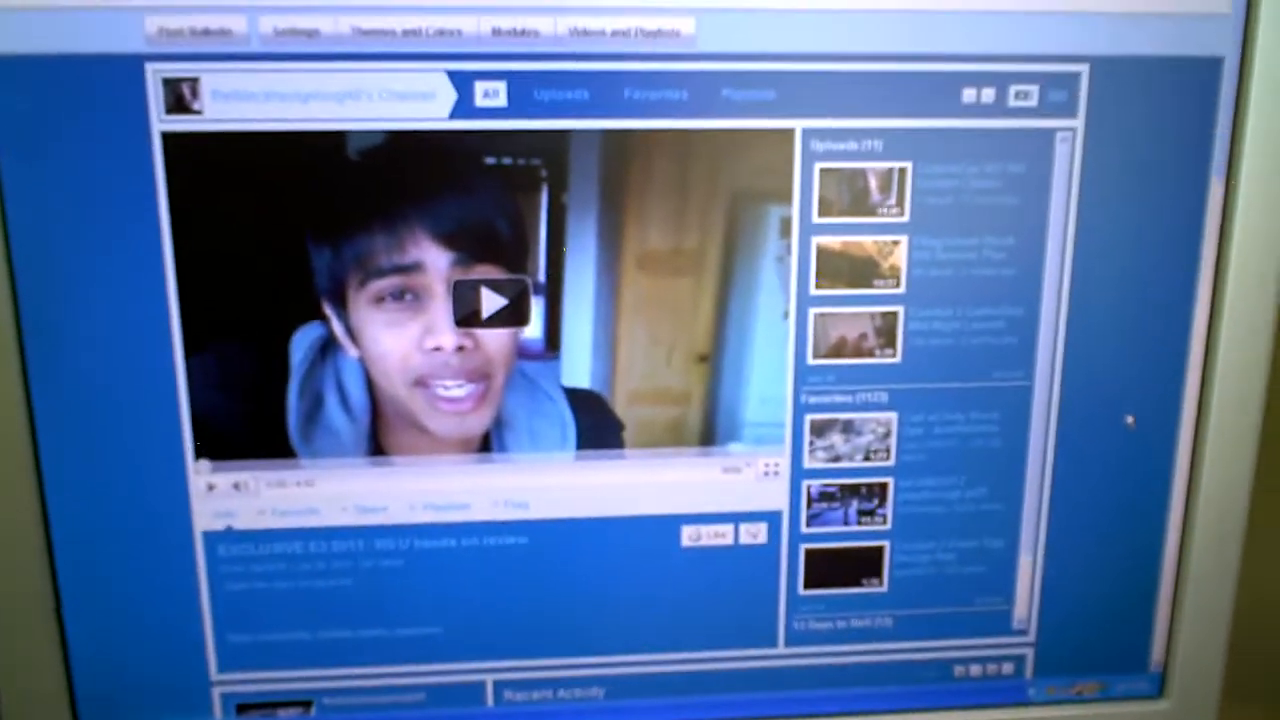
scroll(down, 3)
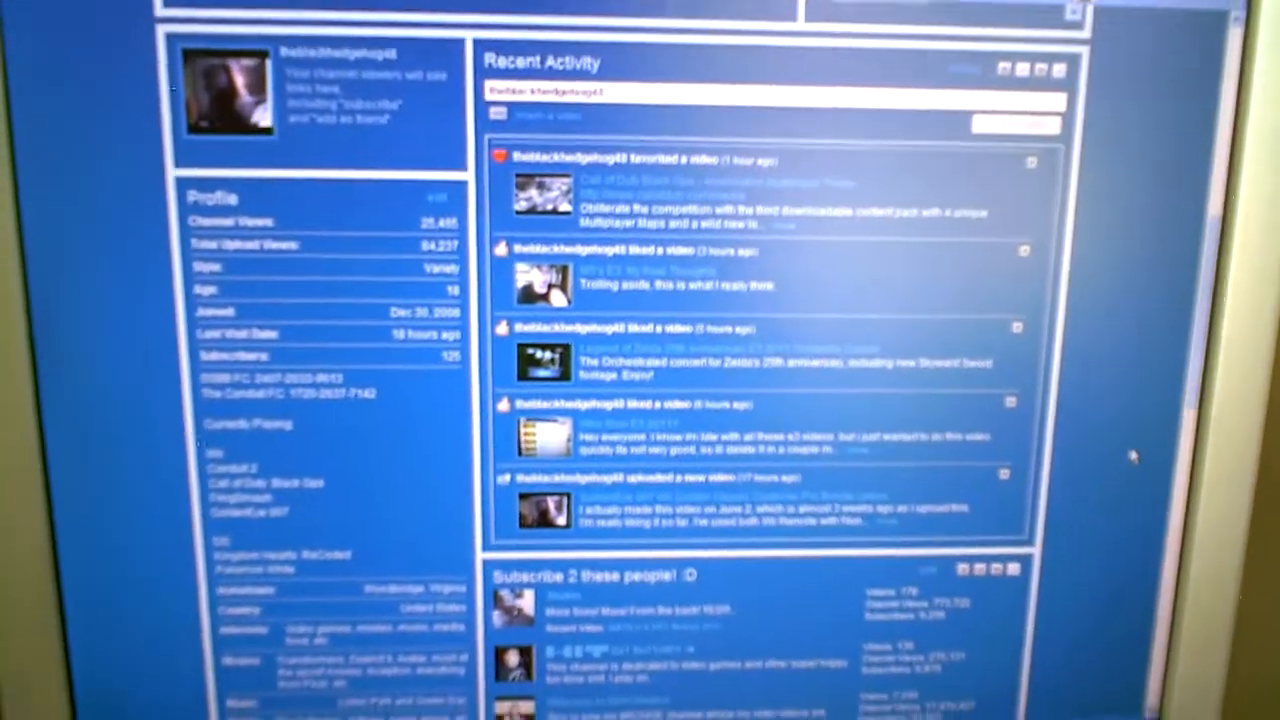
scroll(down, 3)
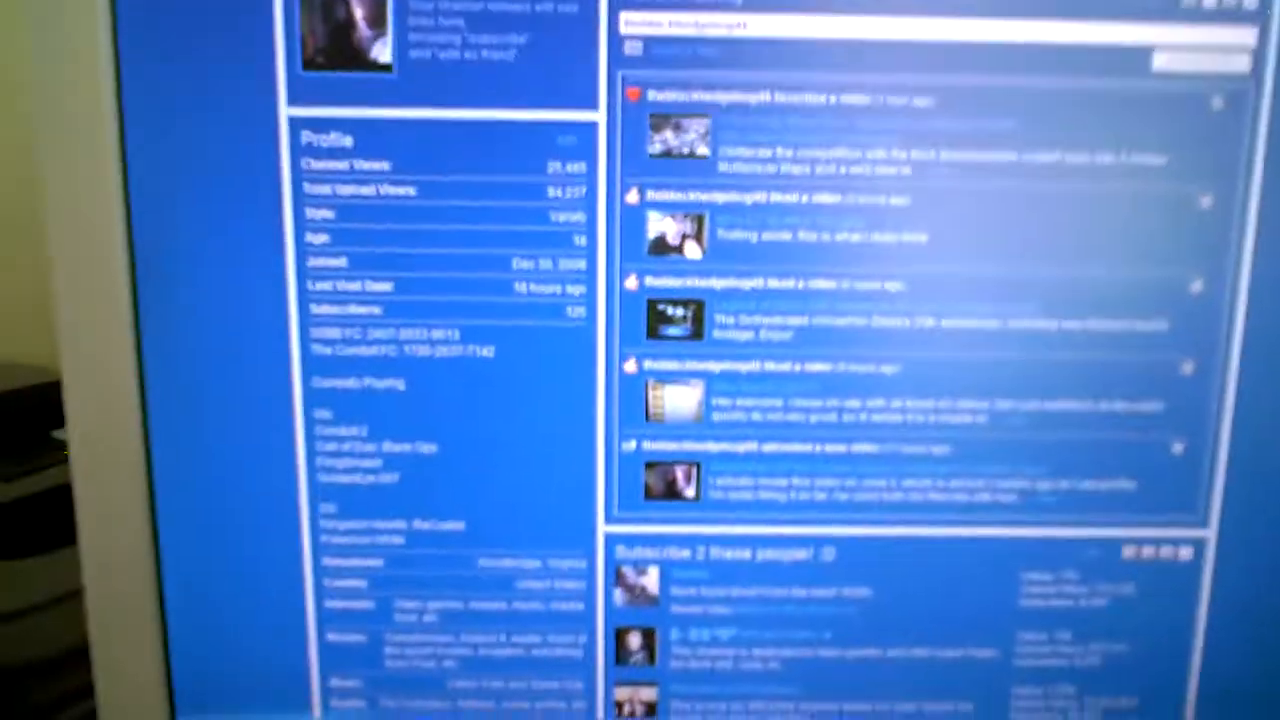
scroll(down, 3)
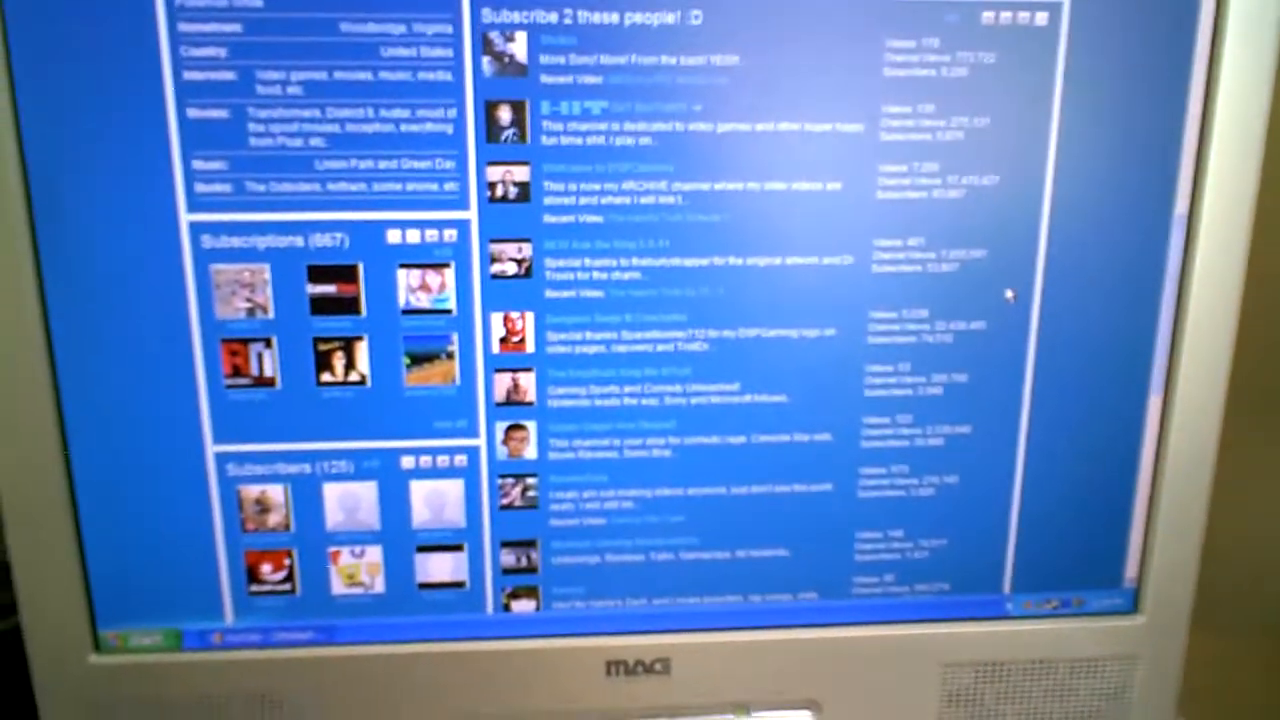
scroll(up, 3)
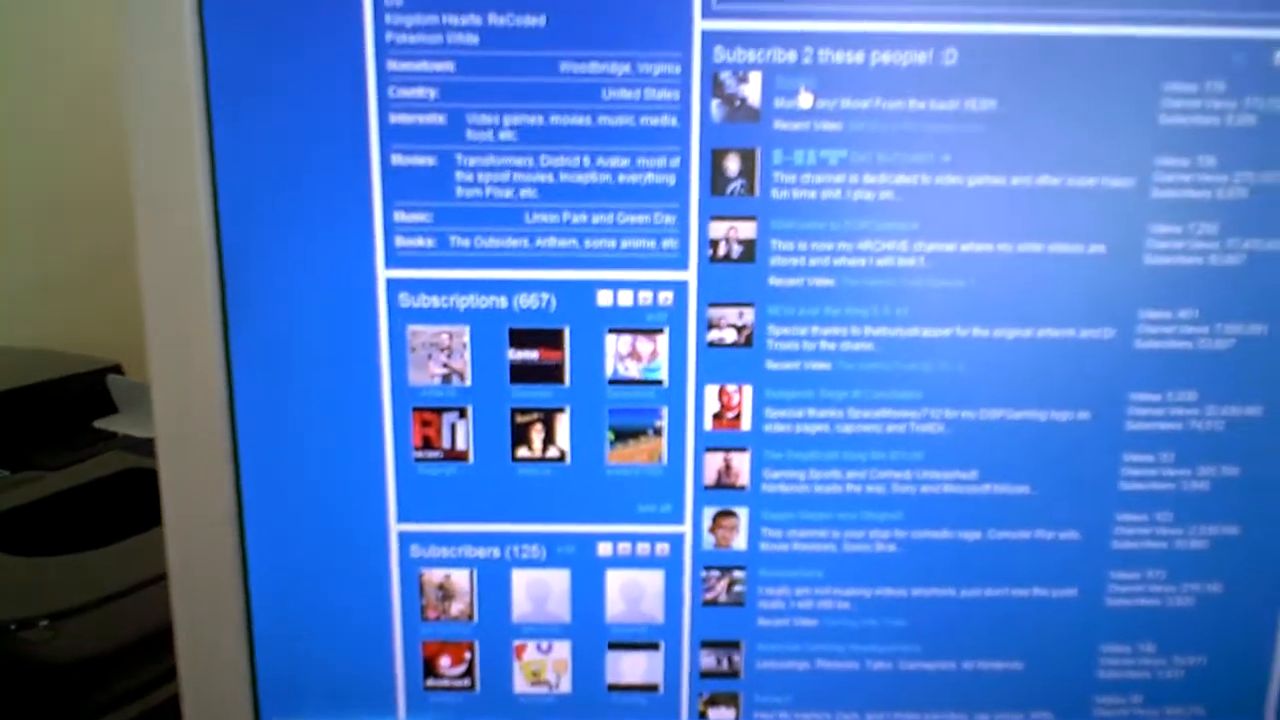
scroll(up, 3)
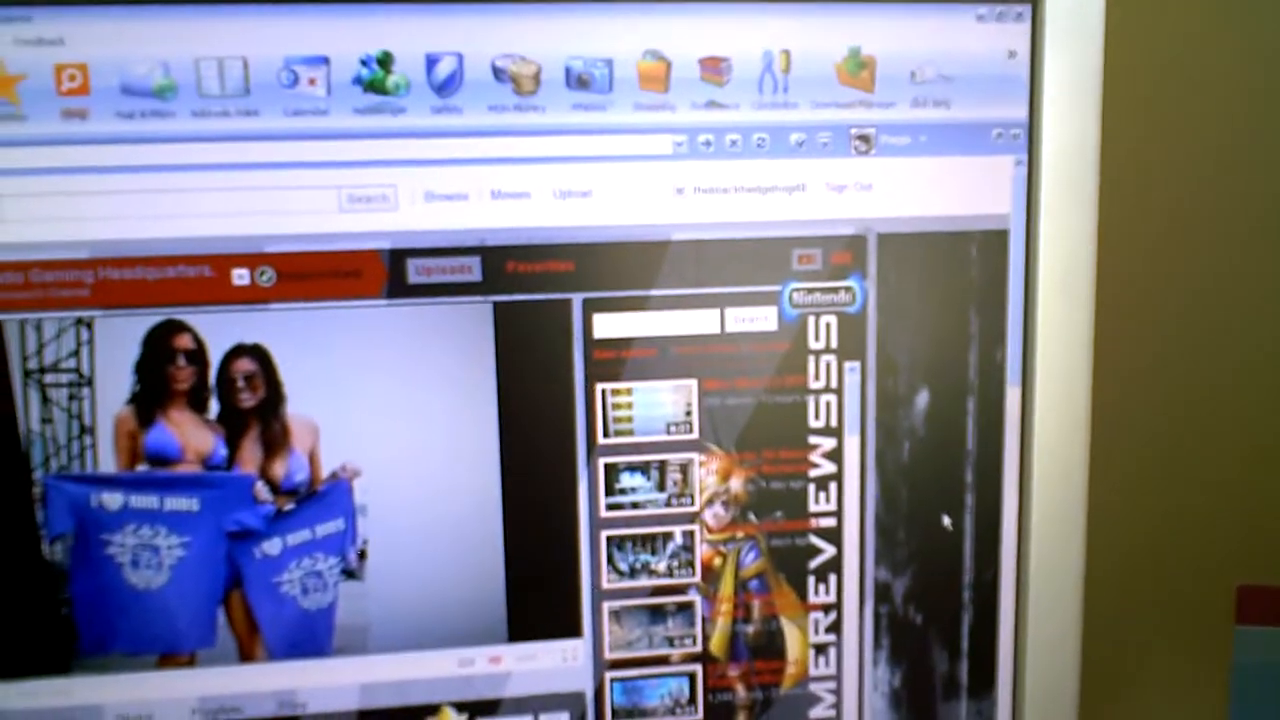
scroll(down, 3)
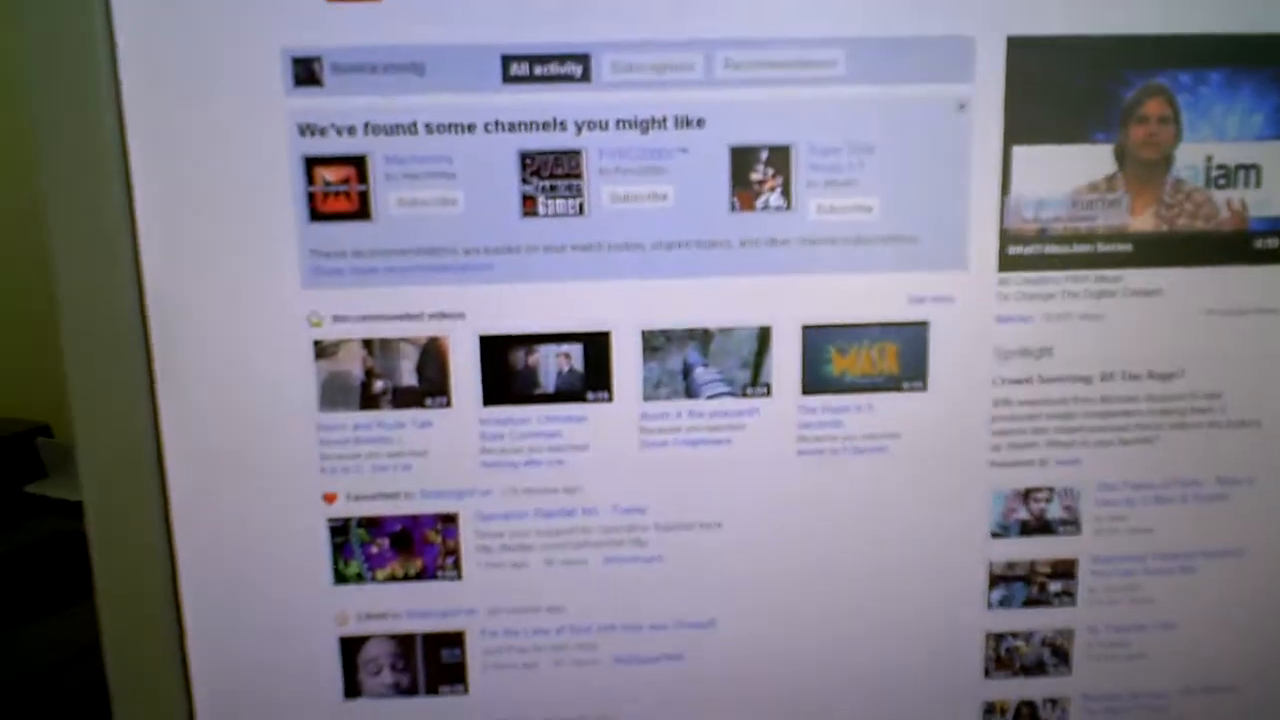
scroll(up, 3)
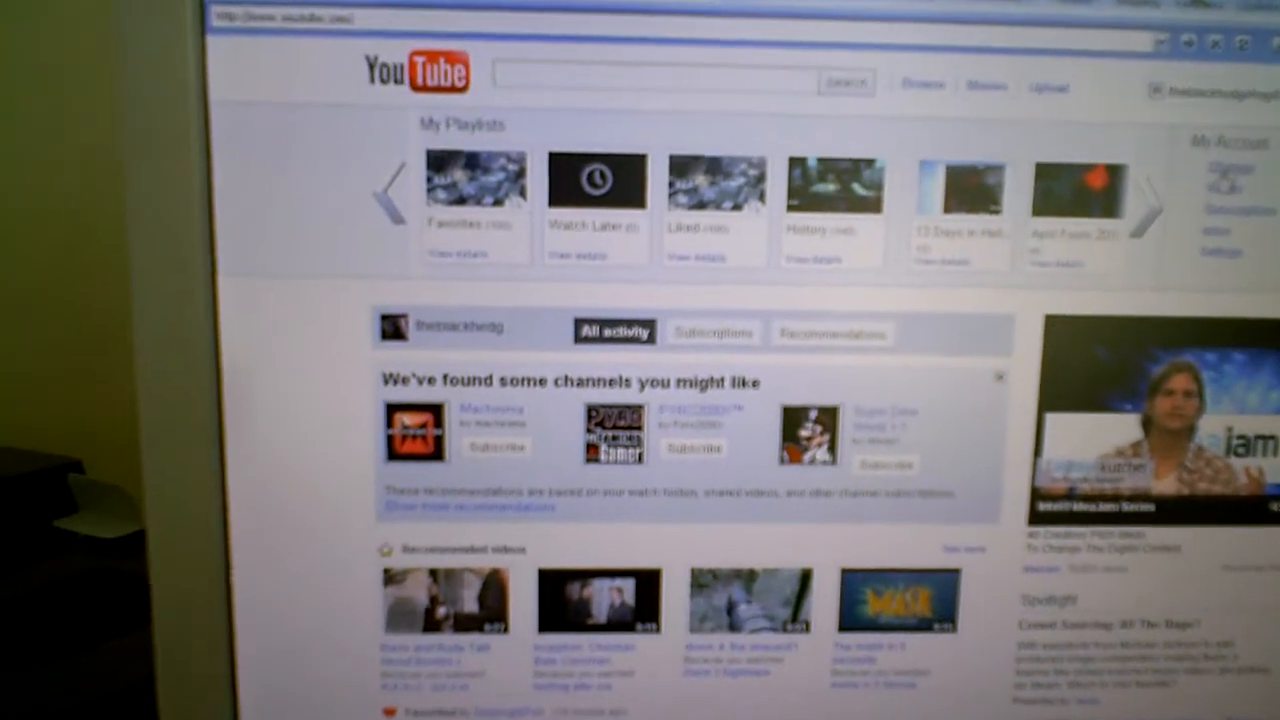
scroll(down, 3)
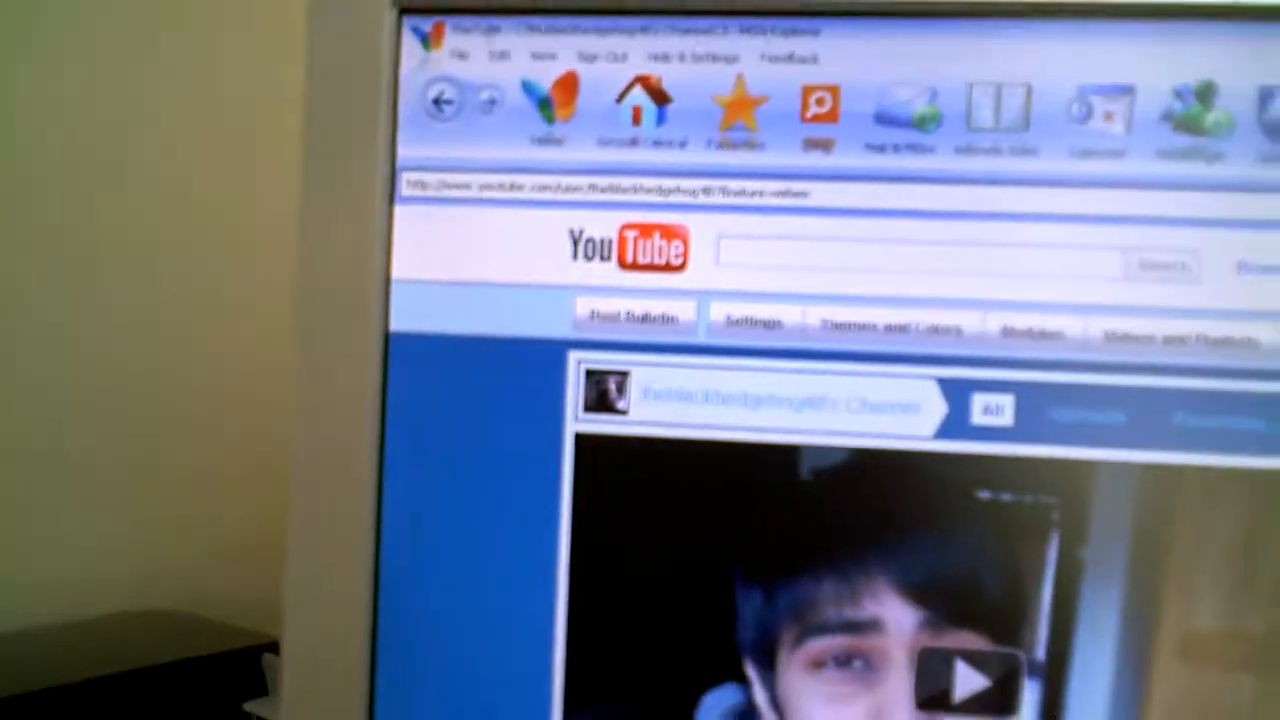
scroll(down, 3)
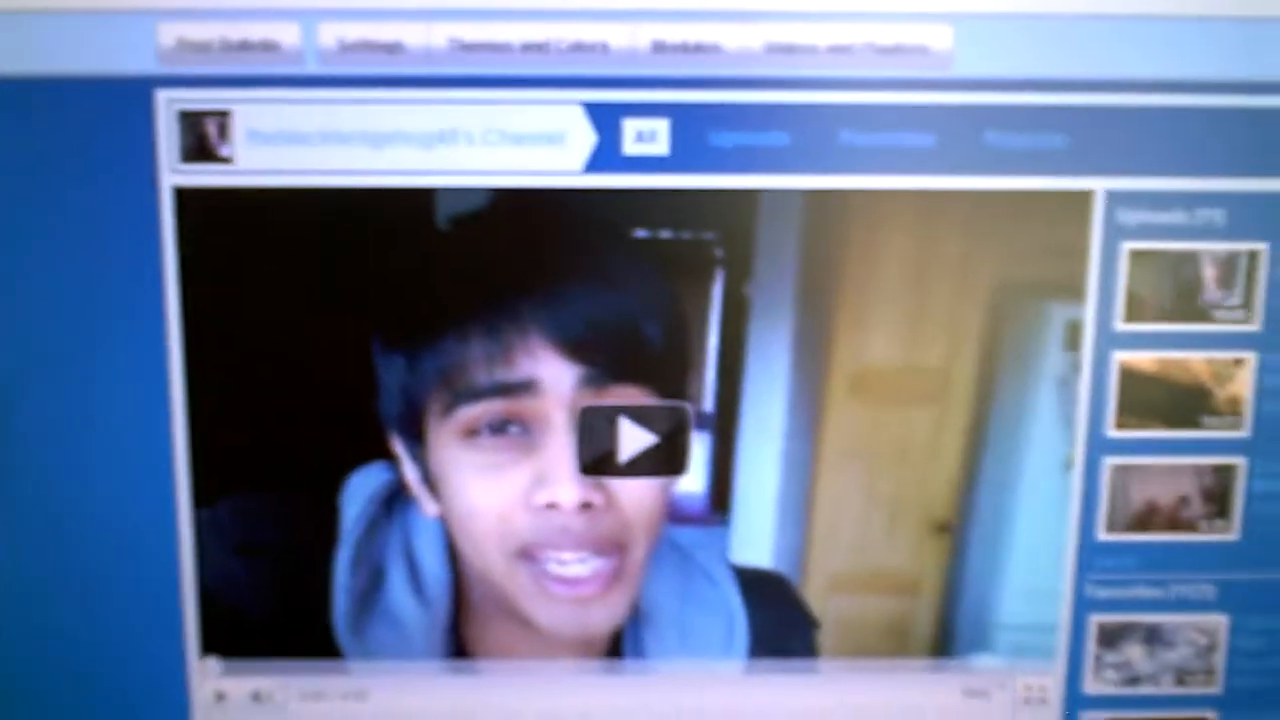